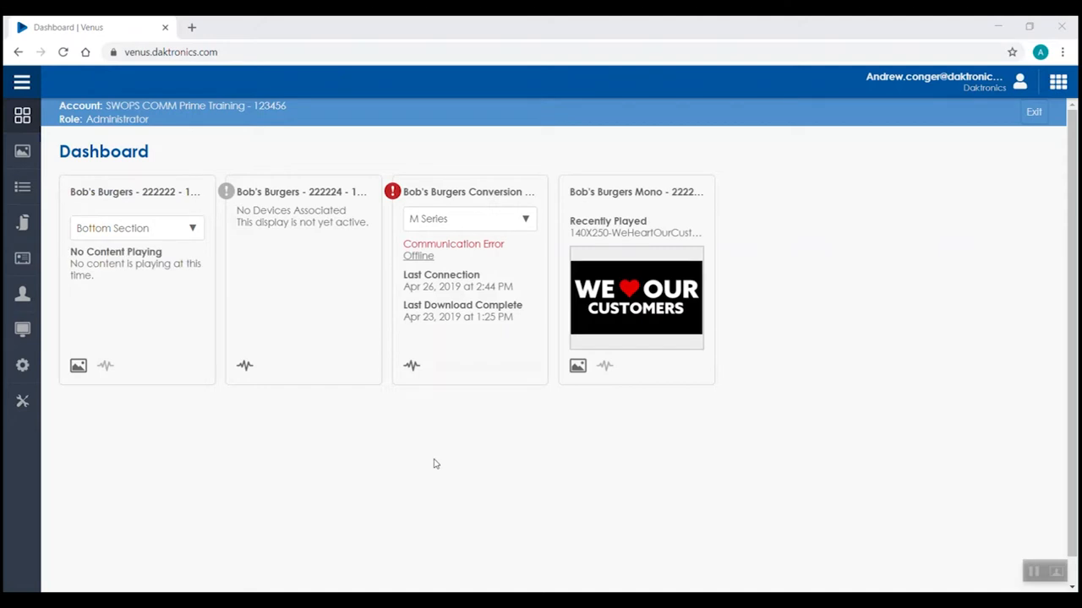
{"action": "mouse_move", "coordinate": [186, 289]}
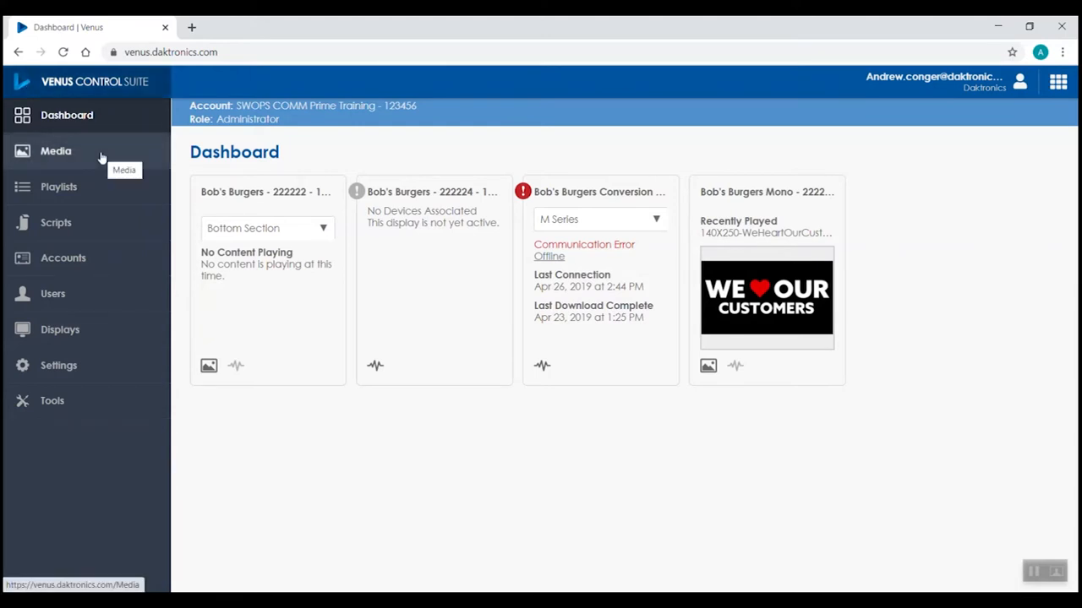
Step: Open the Media Library, view the Upload Media window, and close it without uploading
{"action": "left_click", "coordinate": [56, 150]}
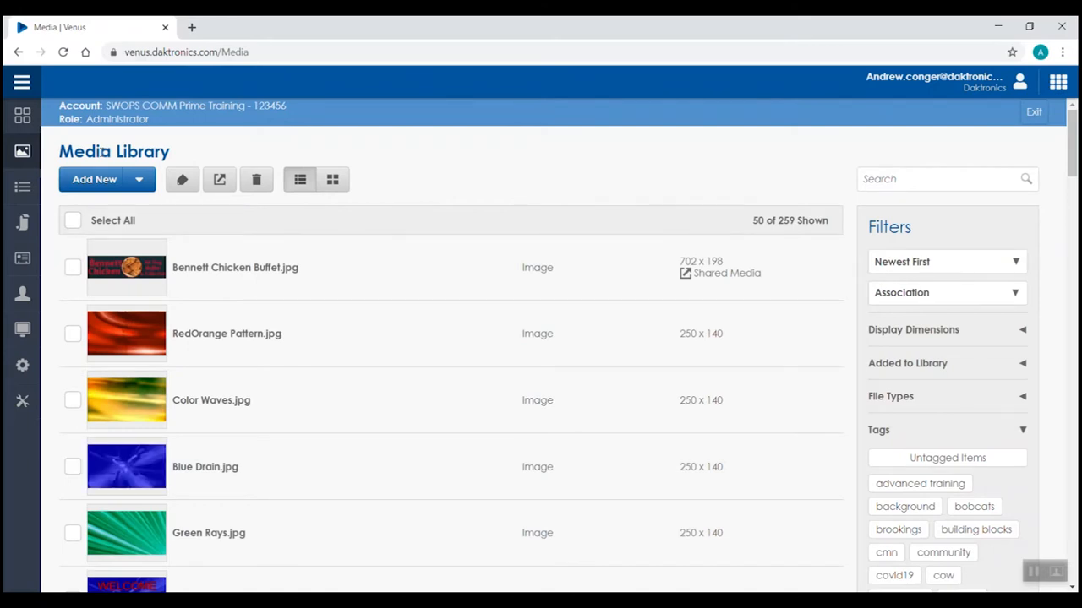
{"action": "left_click", "coordinate": [94, 179]}
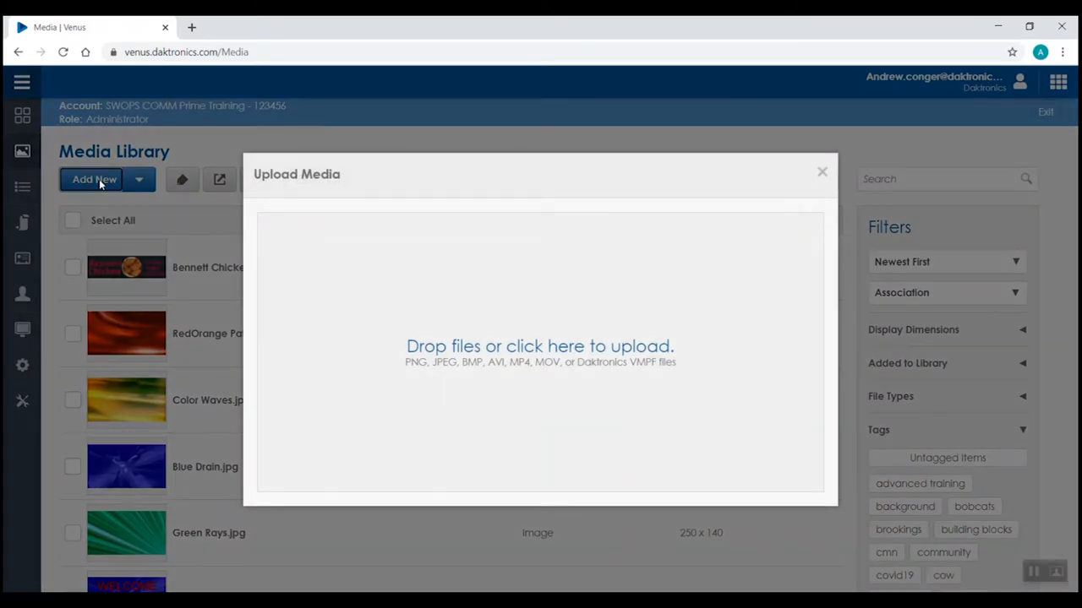
{"action": "mouse_move", "coordinate": [422, 305]}
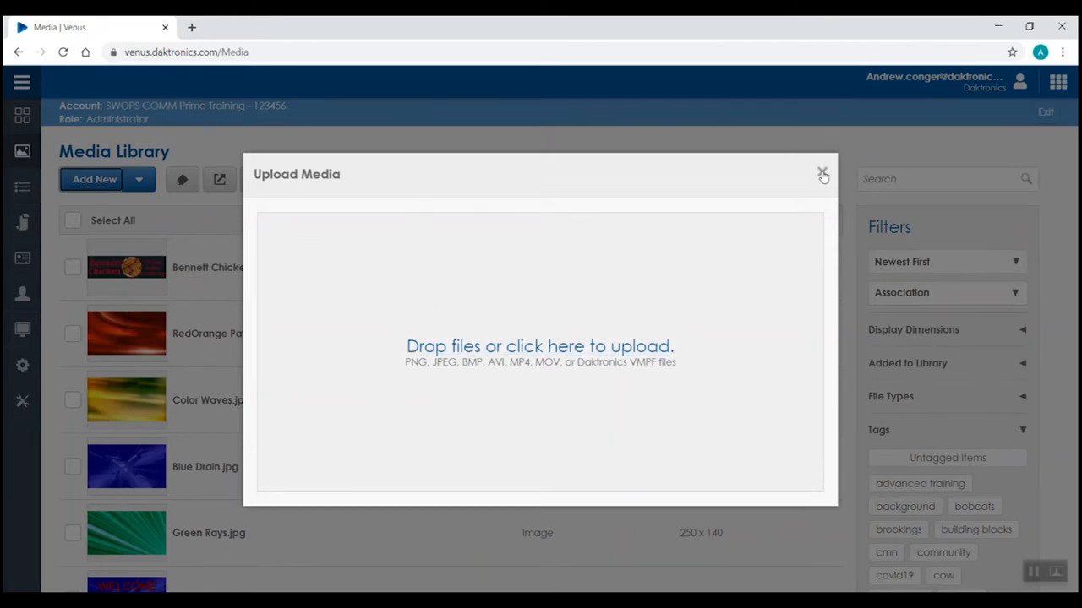
{"action": "left_click", "coordinate": [822, 175]}
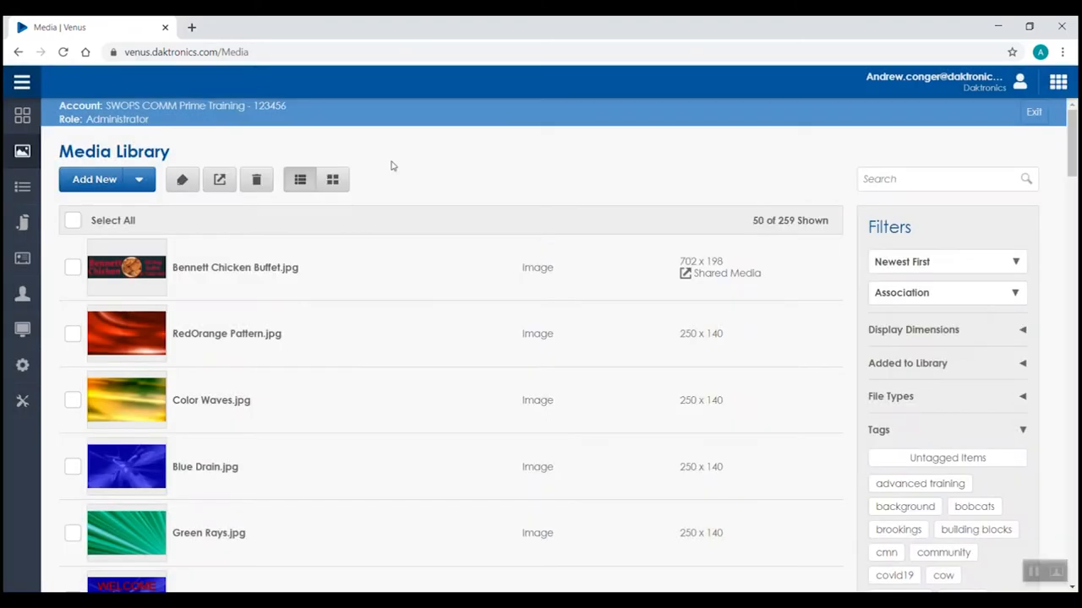
{"action": "left_click", "coordinate": [138, 179]}
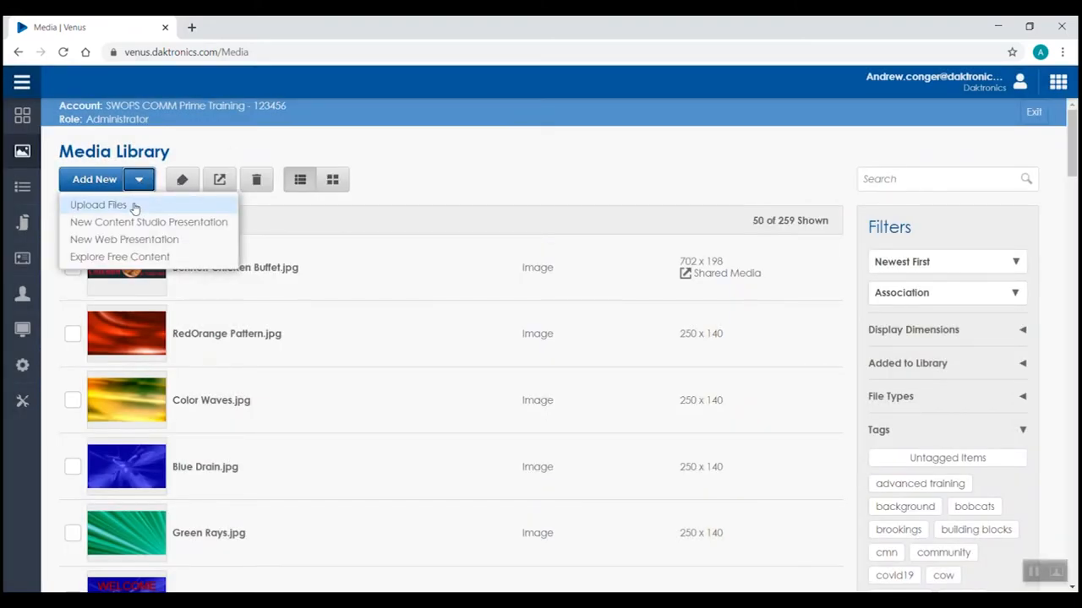
{"action": "mouse_move", "coordinate": [152, 221]}
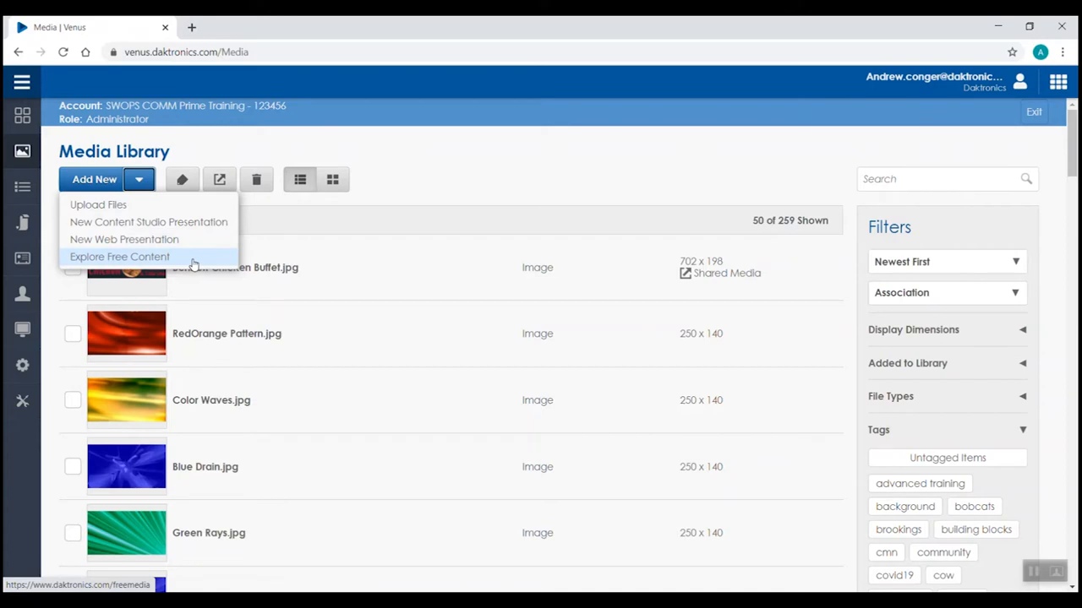
{"action": "left_click", "coordinate": [140, 179]}
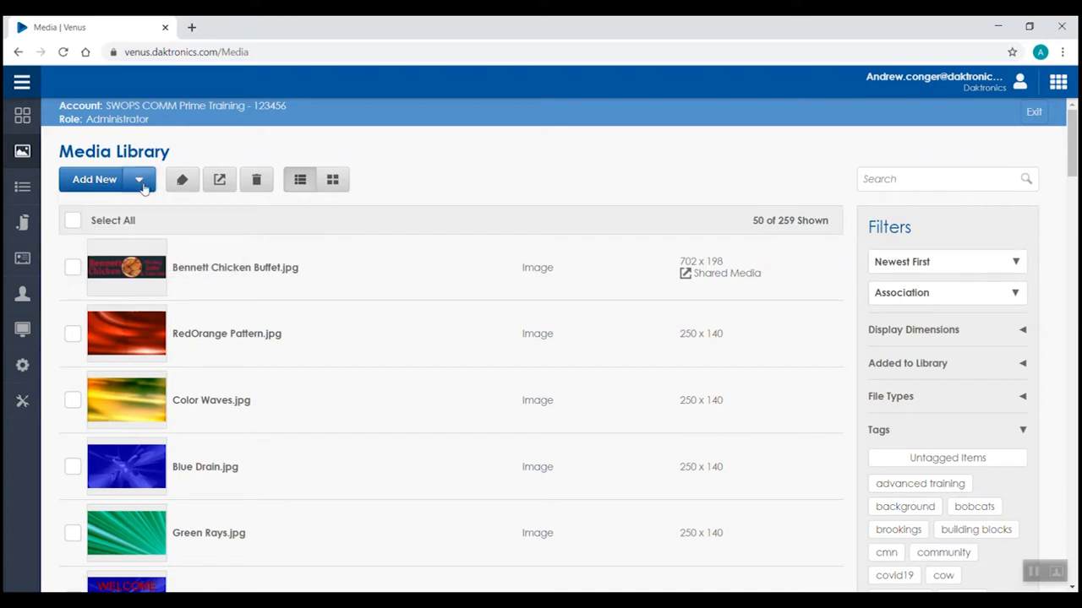
{"action": "mouse_move", "coordinate": [183, 179]}
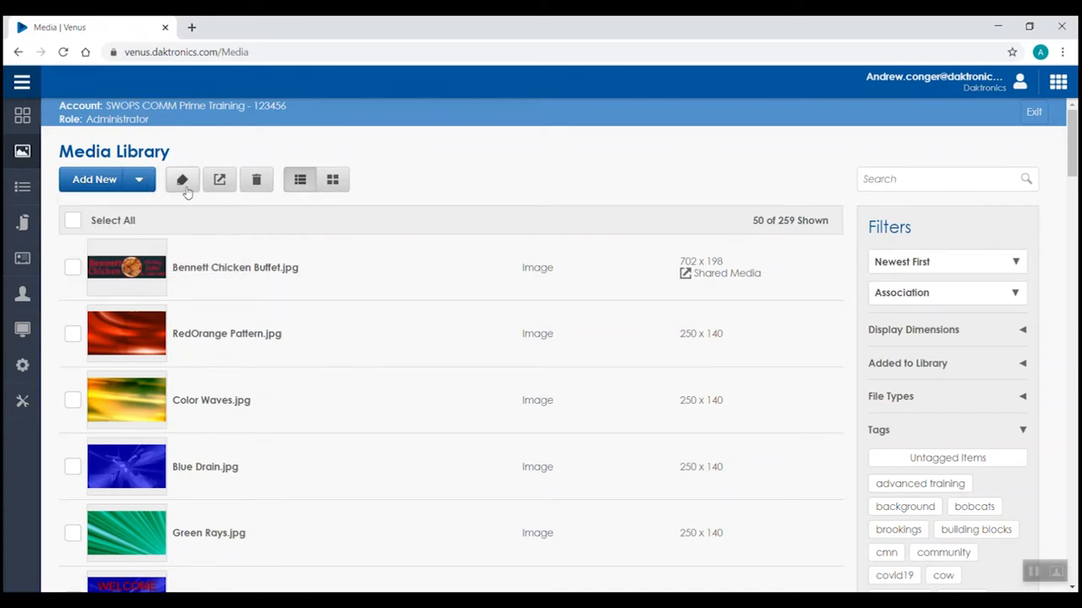
{"action": "mouse_move", "coordinate": [182, 179]}
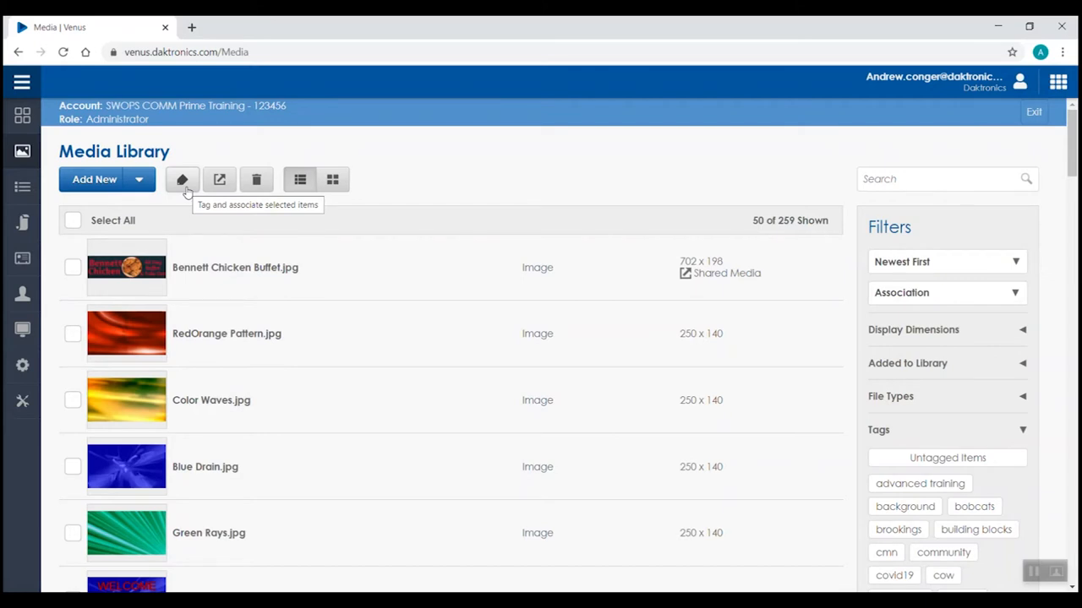
Step: Tag RedOrange Pattern.jpg and Color Waves.jpg with 'background' and 'media kit' and save
{"action": "left_click", "coordinate": [72, 334]}
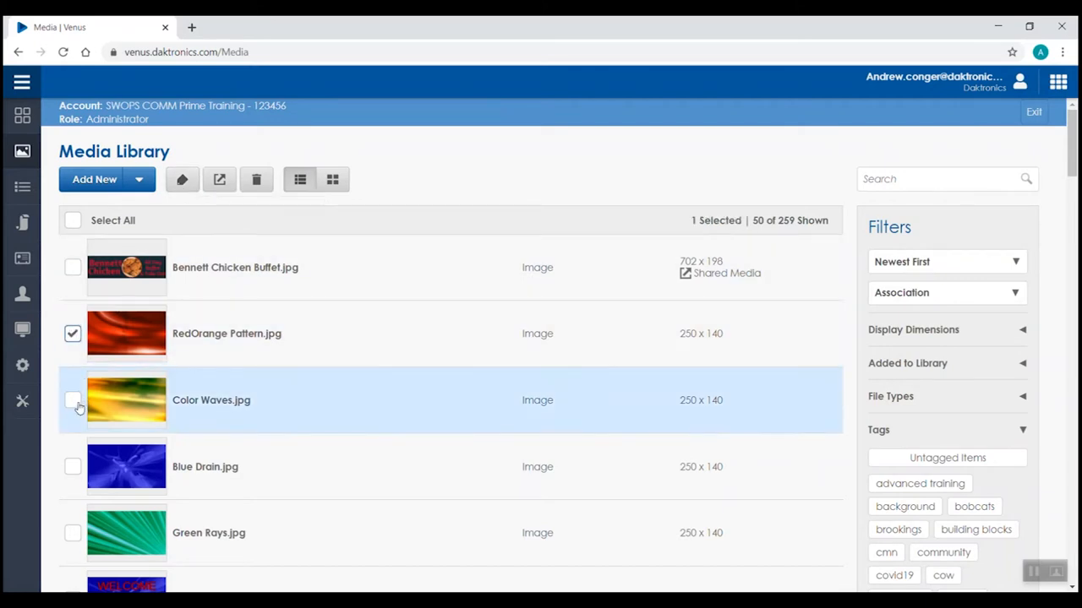
{"action": "left_click", "coordinate": [72, 400]}
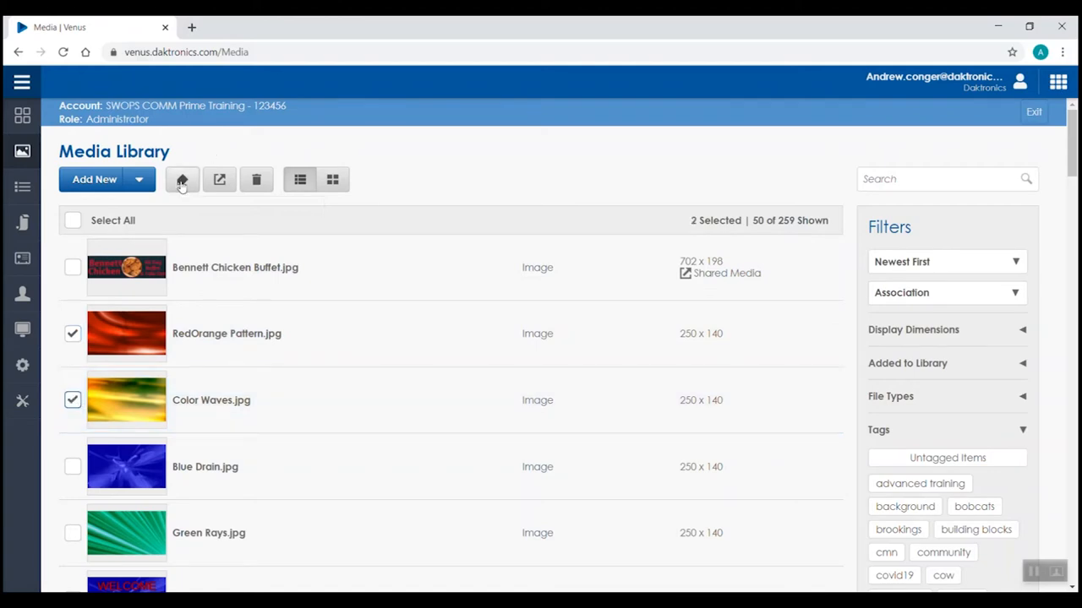
{"action": "left_click", "coordinate": [182, 179]}
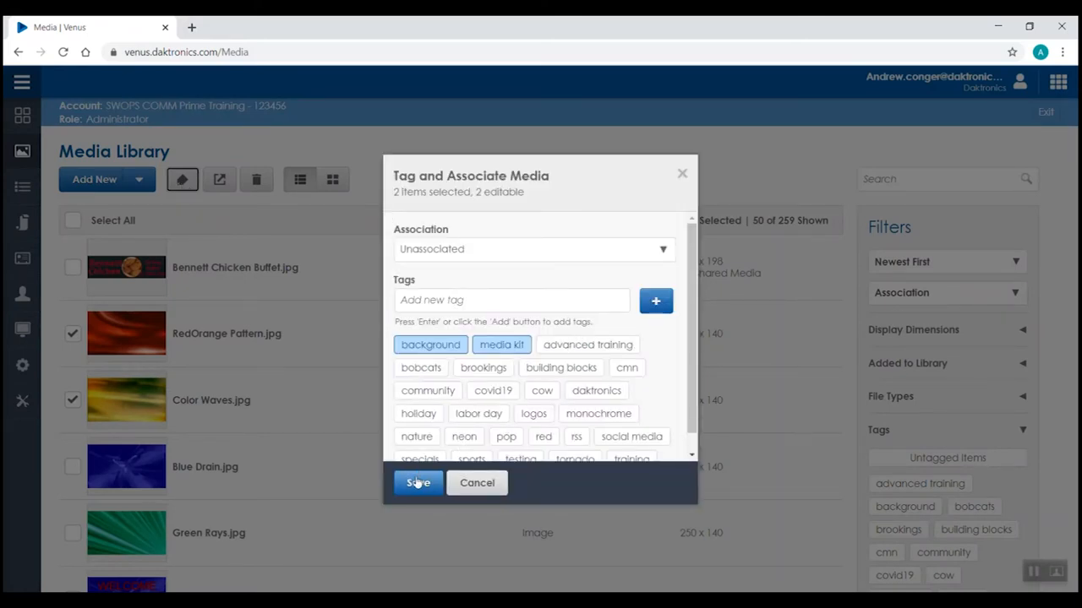
{"action": "left_click", "coordinate": [418, 483]}
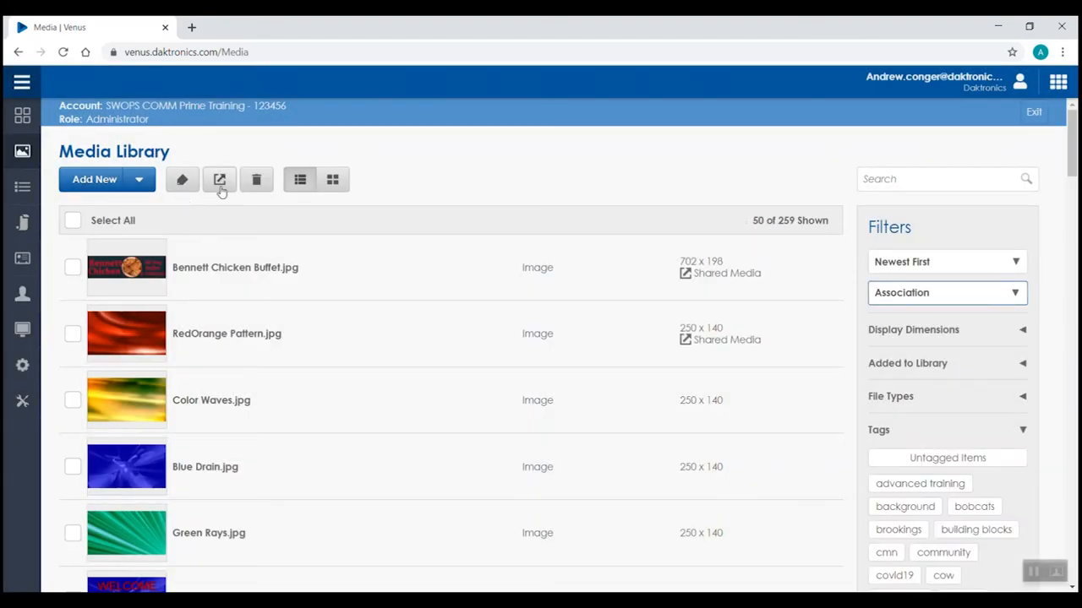
{"action": "mouse_move", "coordinate": [219, 179]}
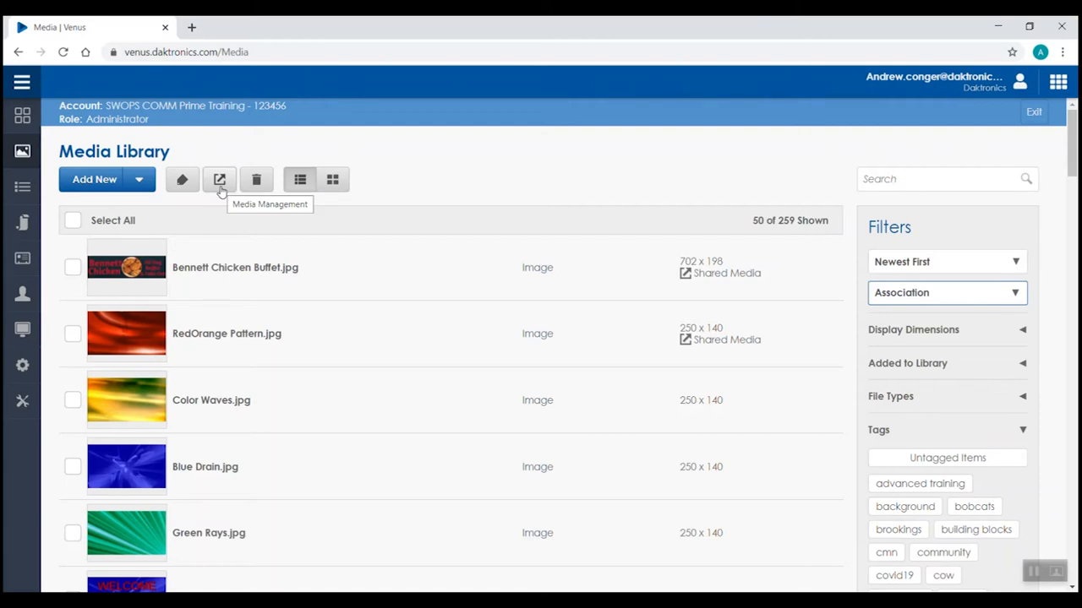
Step: Select Color Waves.jpg and Blue Drain.jpg and share them with Bennet's Chicken
{"action": "left_click", "coordinate": [72, 467]}
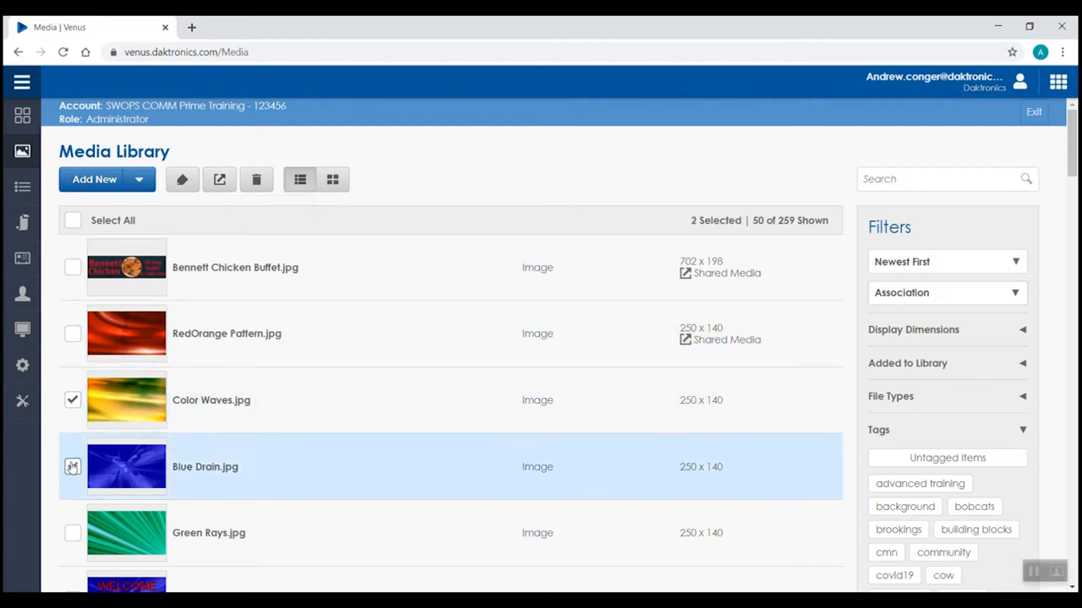
{"action": "left_click", "coordinate": [219, 179]}
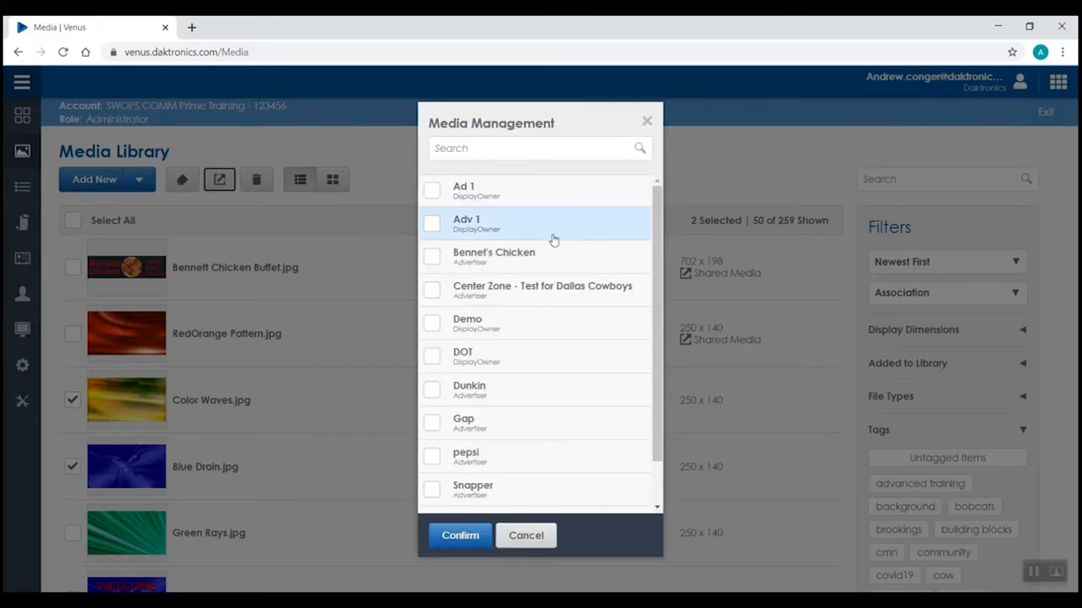
{"action": "left_click", "coordinate": [432, 256]}
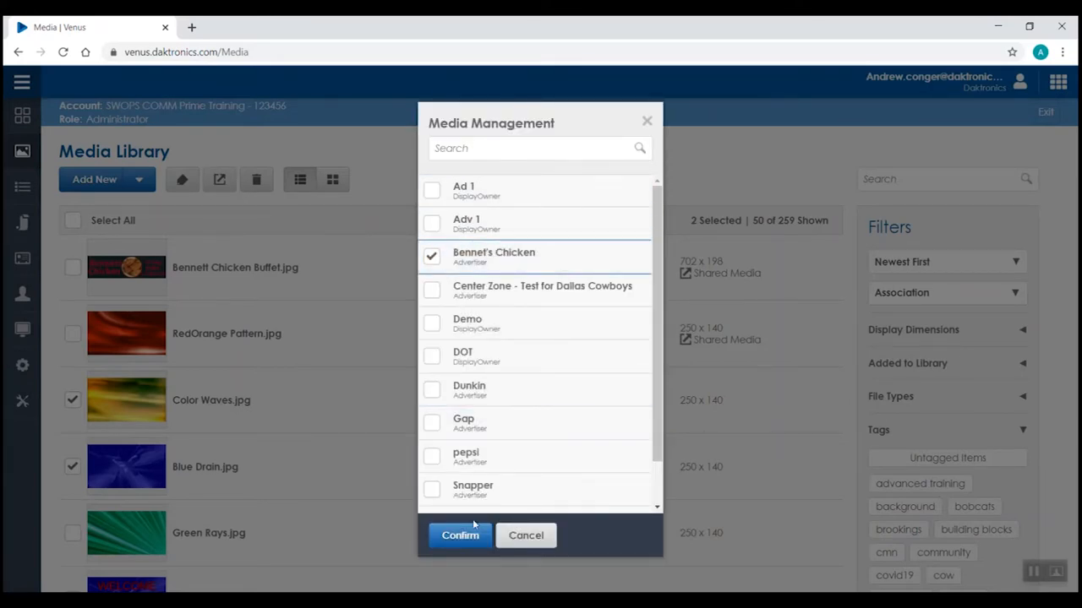
{"action": "left_click", "coordinate": [459, 535]}
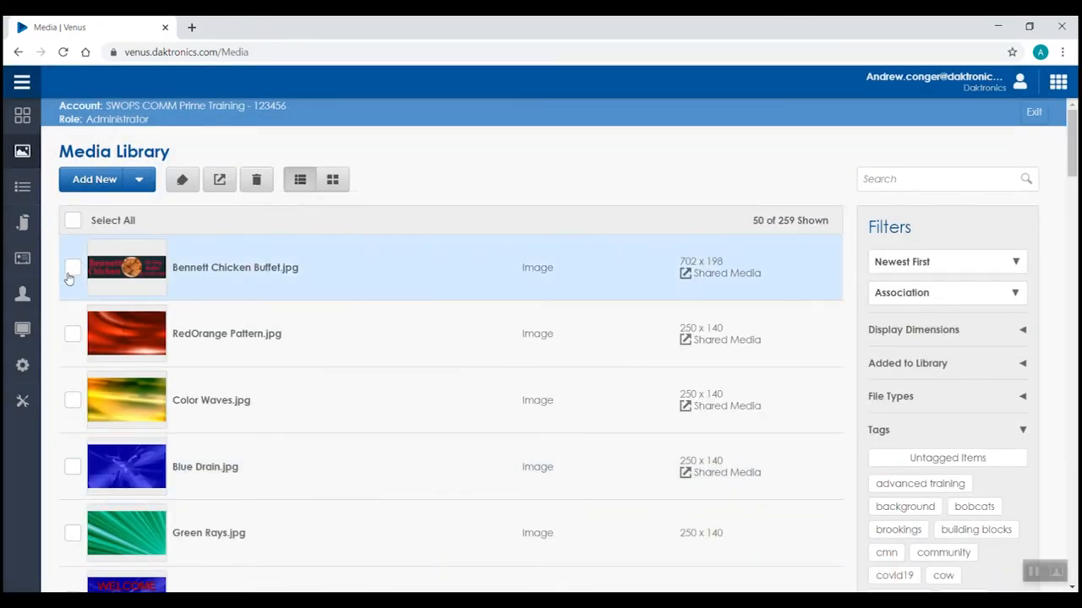
Step: Add Bennett Chicken Buffet.jpg to the selection and confirm deleting the five images
{"action": "left_click", "coordinate": [73, 400]}
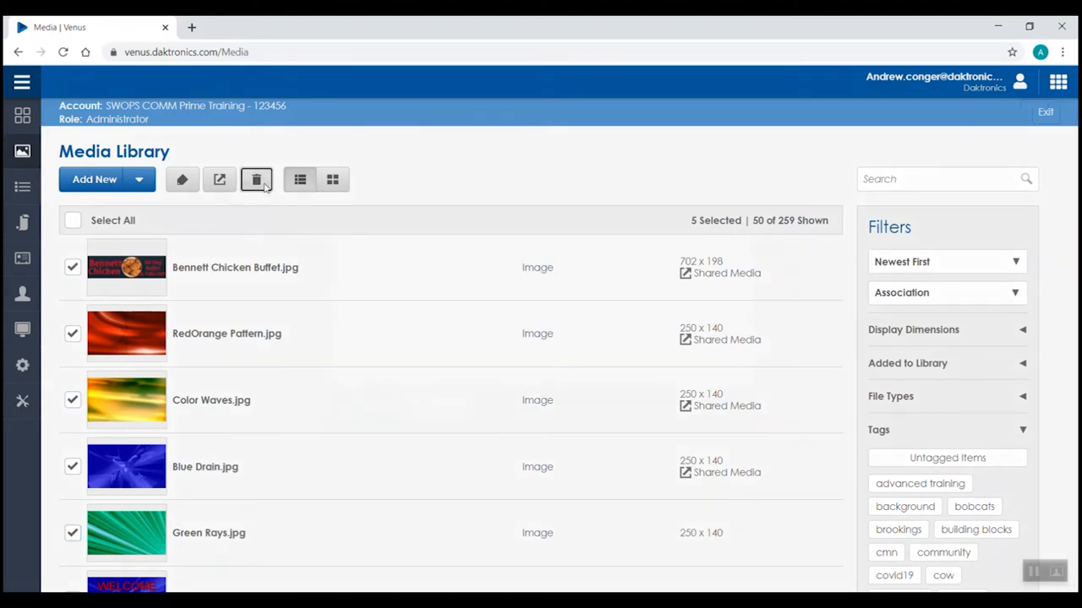
{"action": "left_click", "coordinate": [257, 180]}
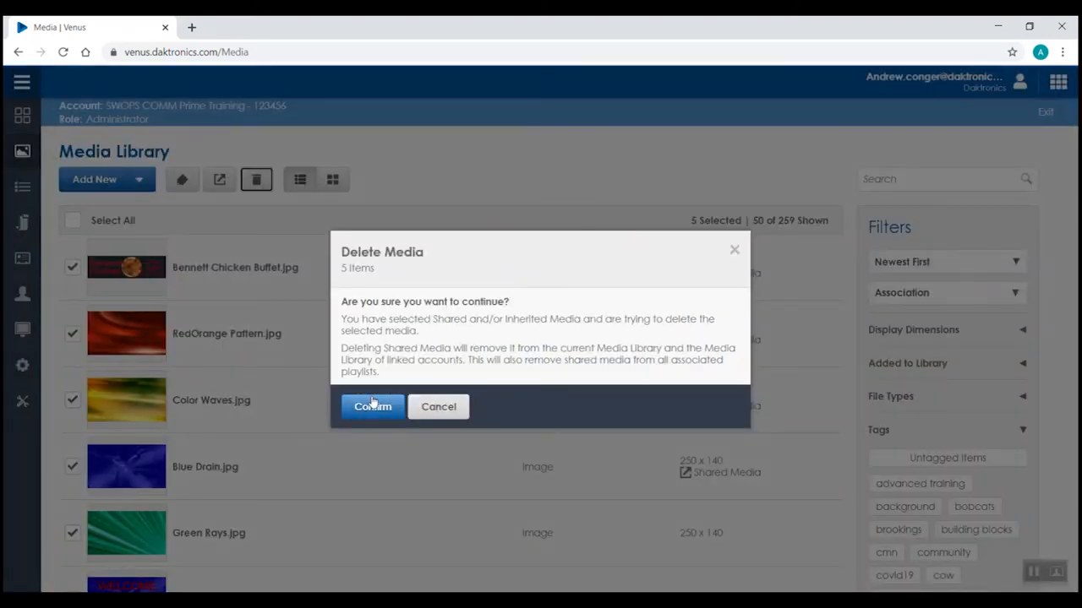
{"action": "left_click", "coordinate": [372, 407]}
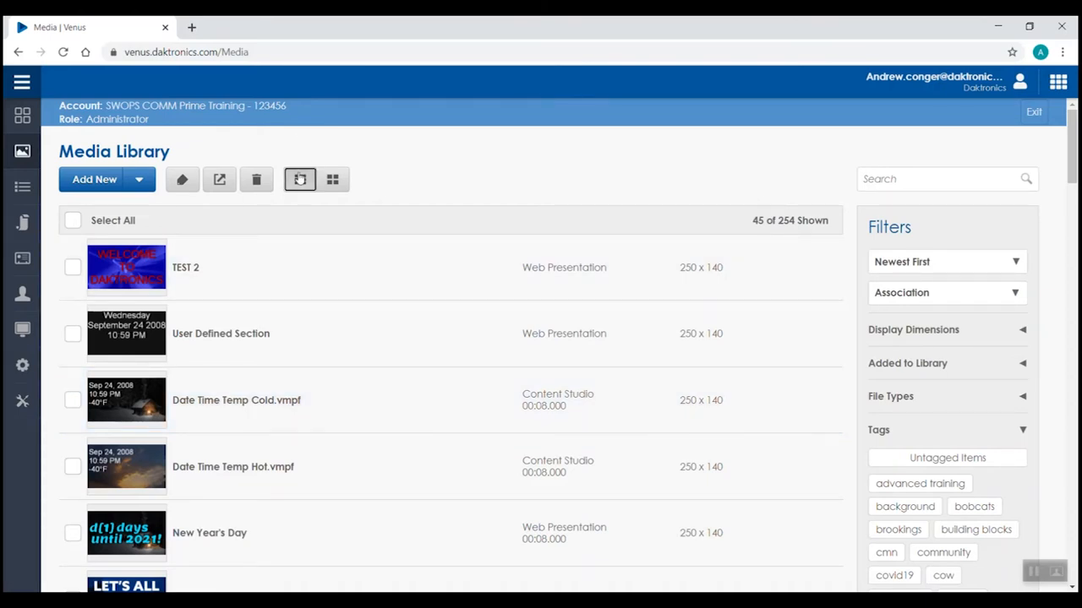
{"action": "mouse_move", "coordinate": [300, 179]}
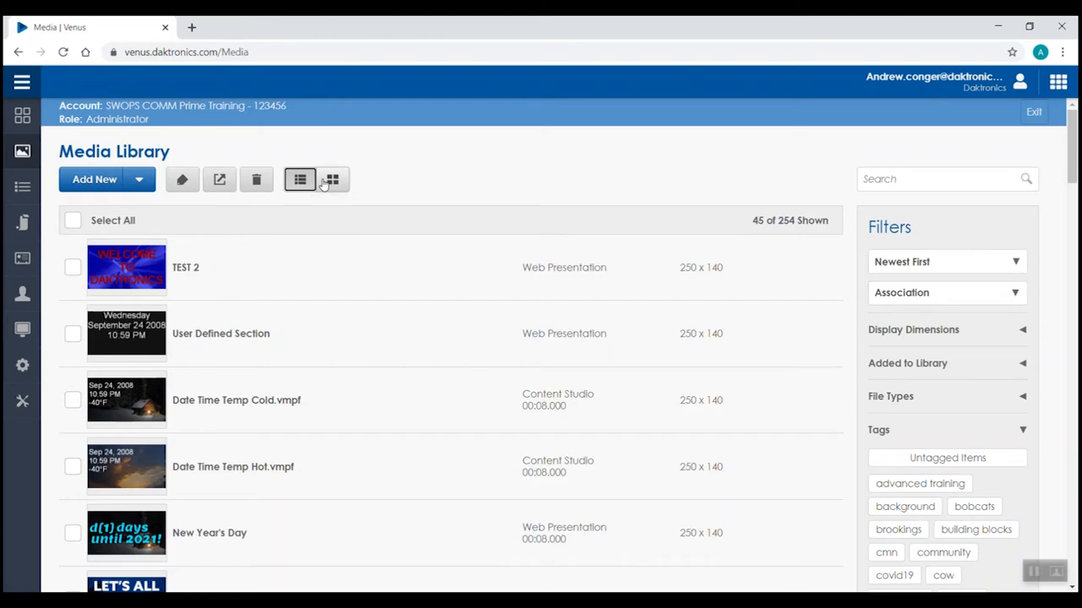
{"action": "left_click", "coordinate": [332, 179]}
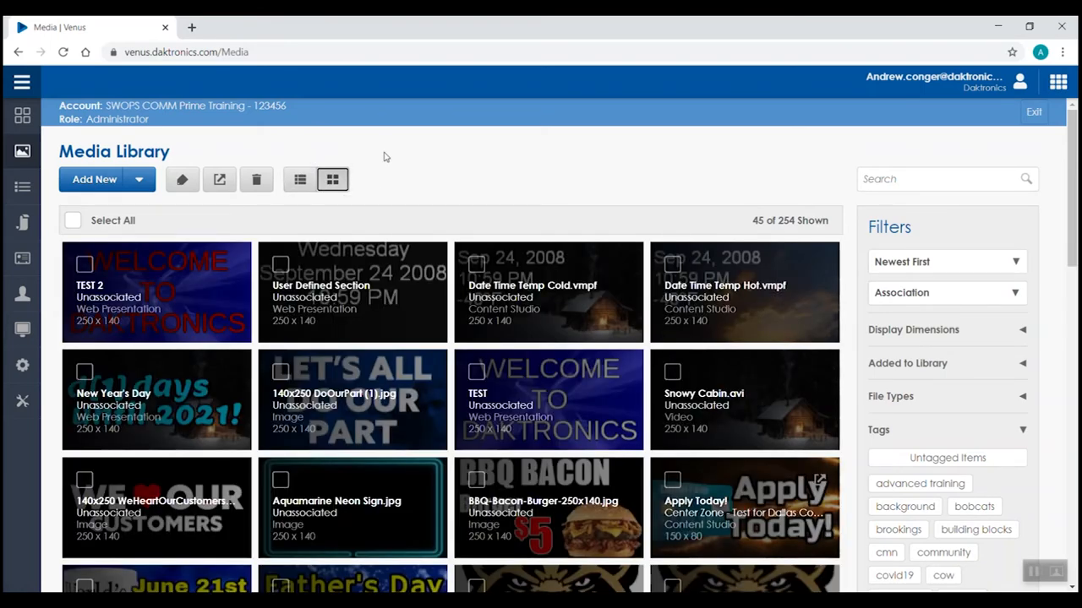
{"action": "left_click", "coordinate": [299, 179]}
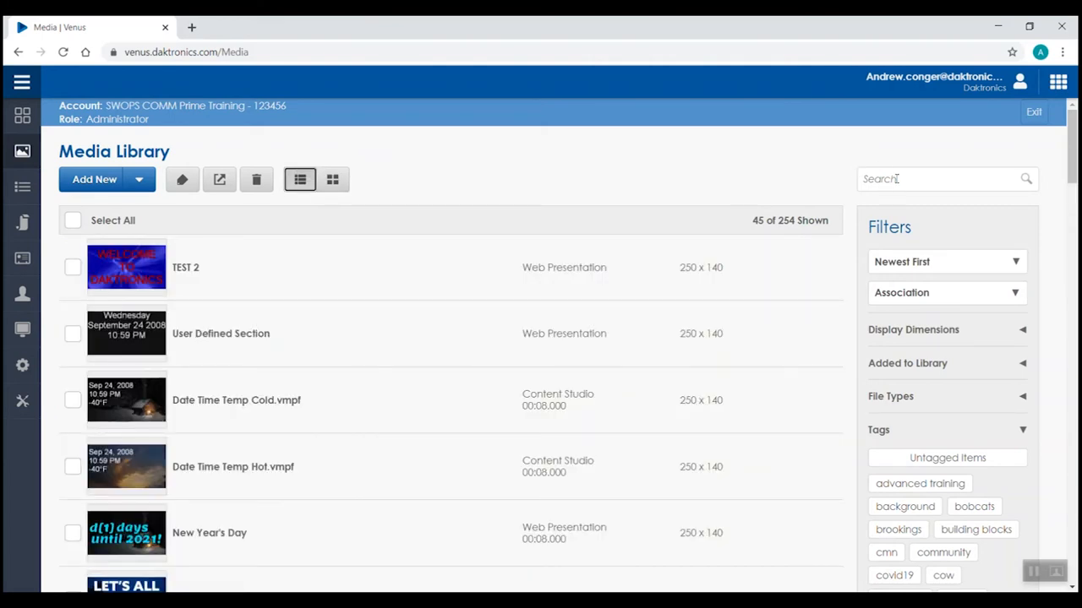
{"action": "left_click", "coordinate": [939, 178]}
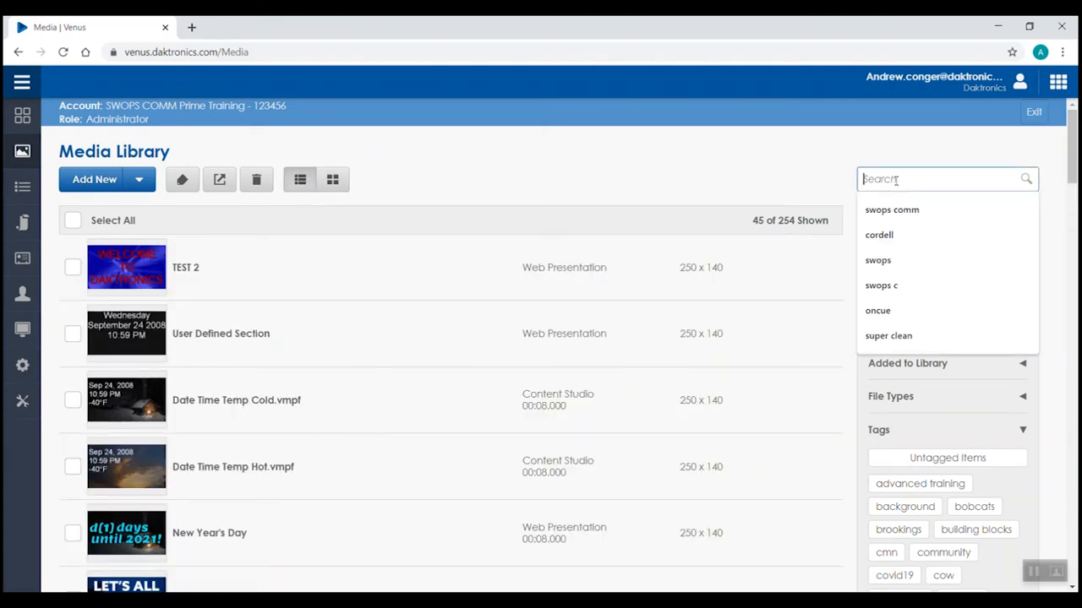
{"action": "type", "text": "dat"}
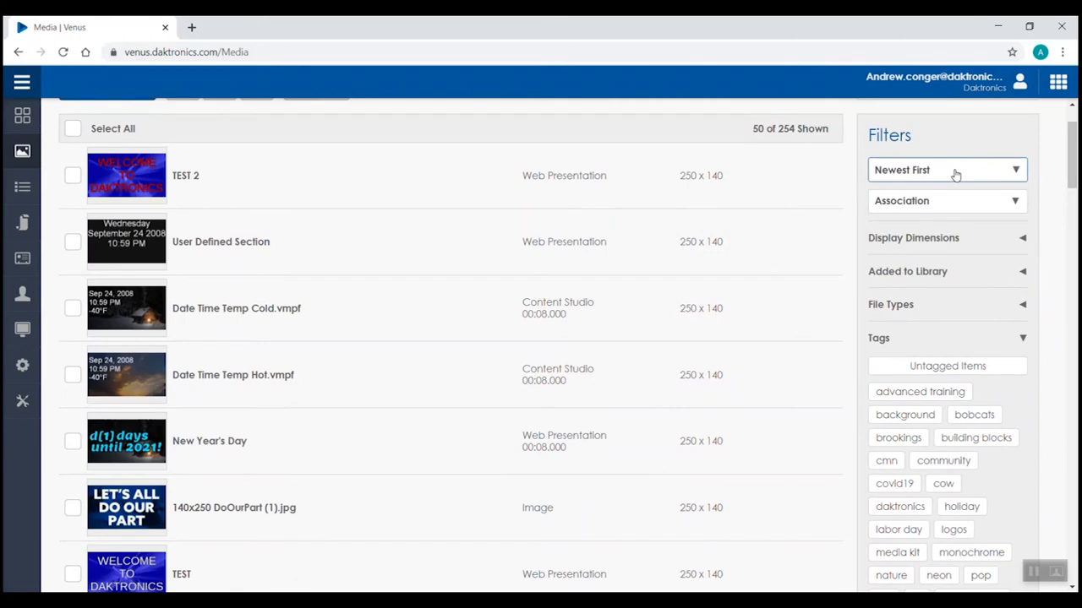
{"action": "left_click", "coordinate": [946, 170]}
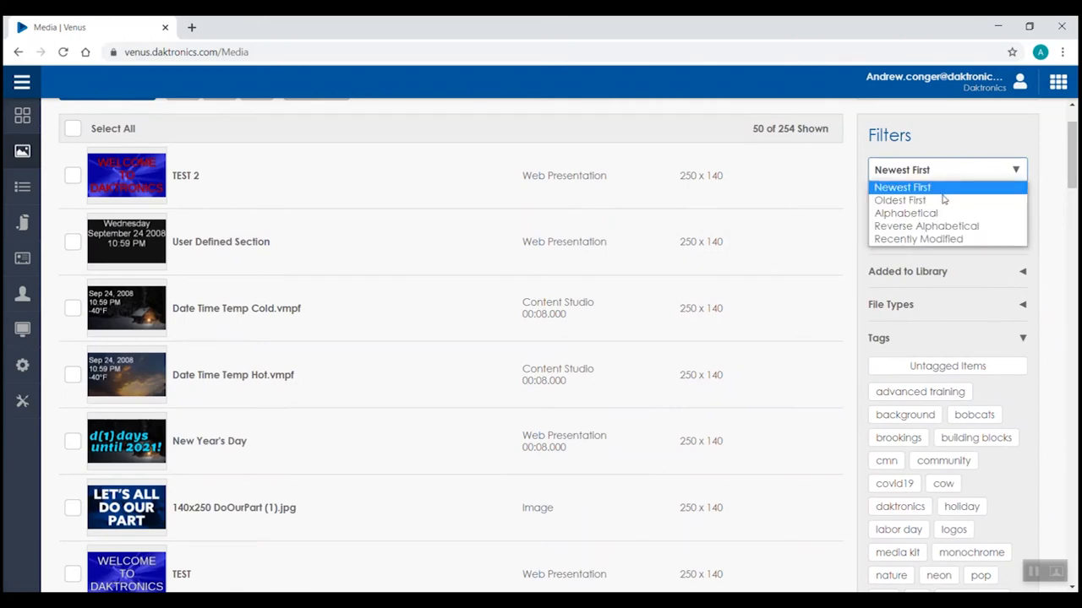
{"action": "mouse_move", "coordinate": [906, 213]}
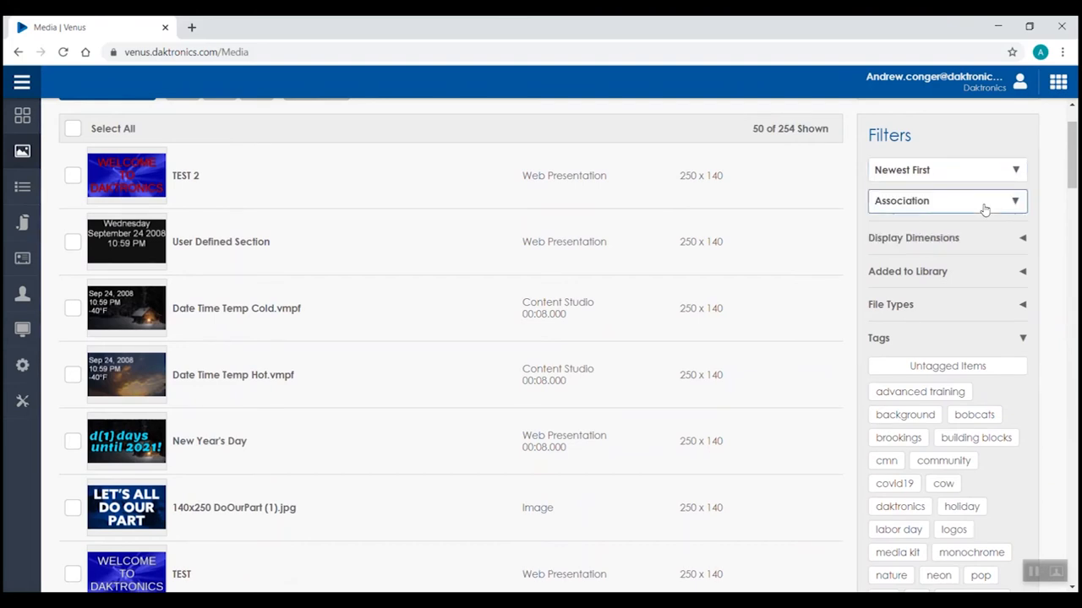
{"action": "left_click", "coordinate": [946, 201]}
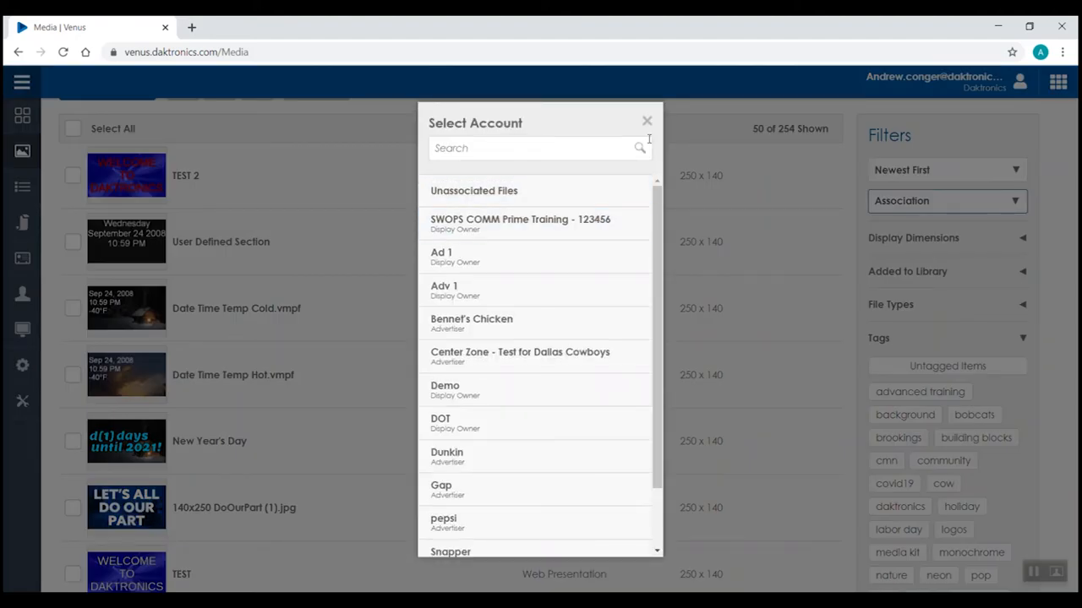
{"action": "left_click", "coordinate": [647, 121]}
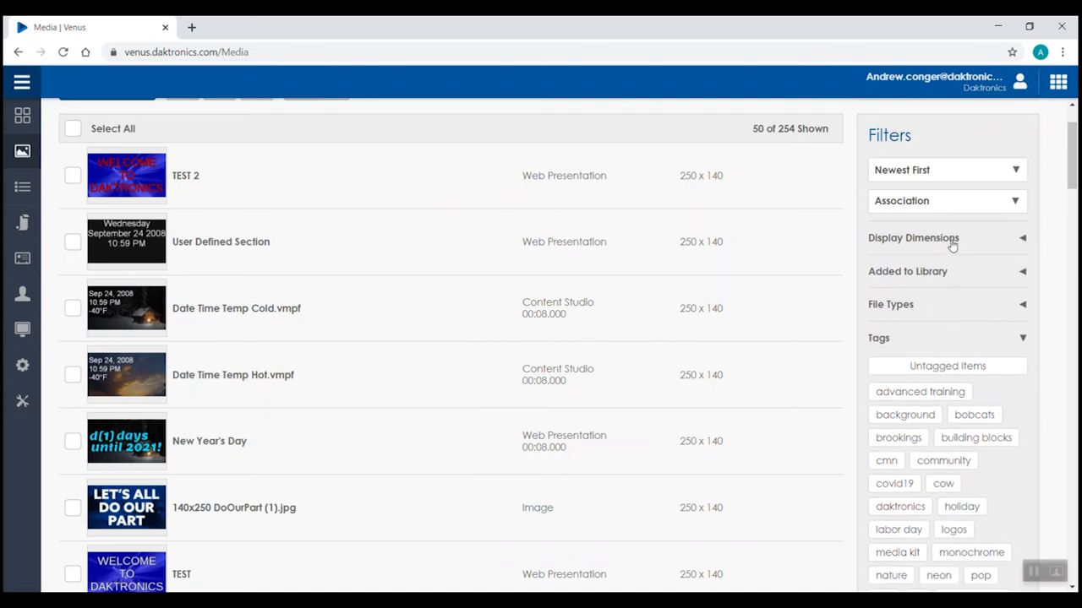
{"action": "left_click", "coordinate": [907, 271]}
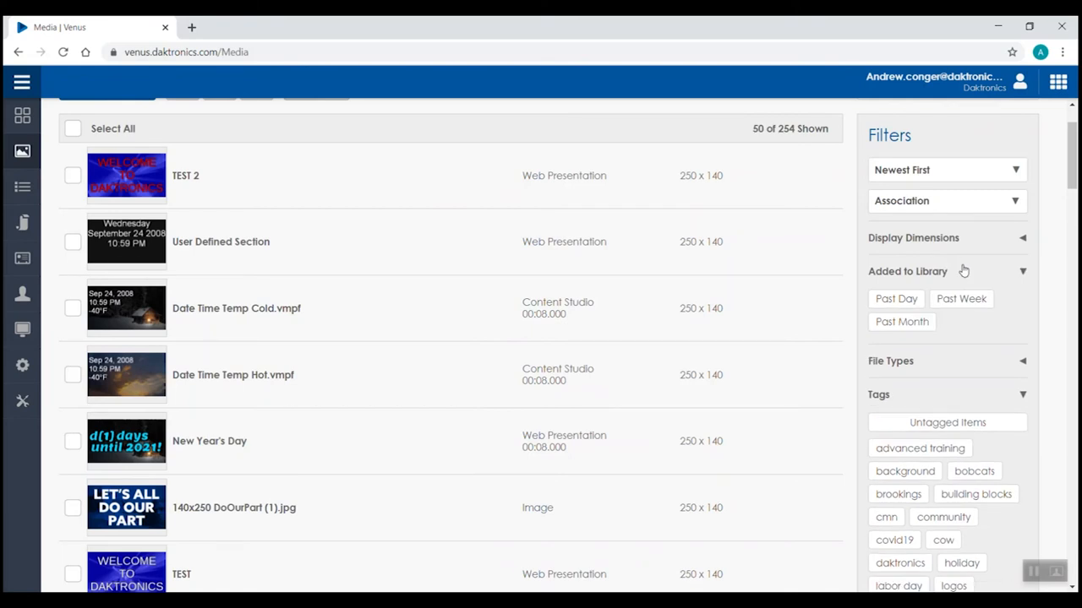
{"action": "mouse_move", "coordinate": [964, 272]}
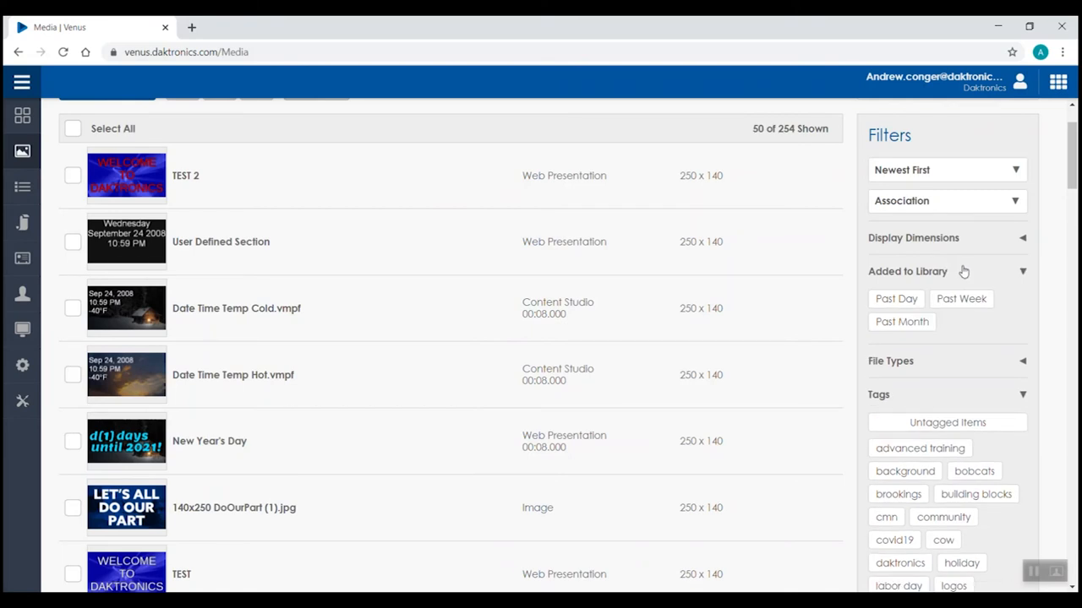
{"action": "left_click", "coordinate": [1022, 272]}
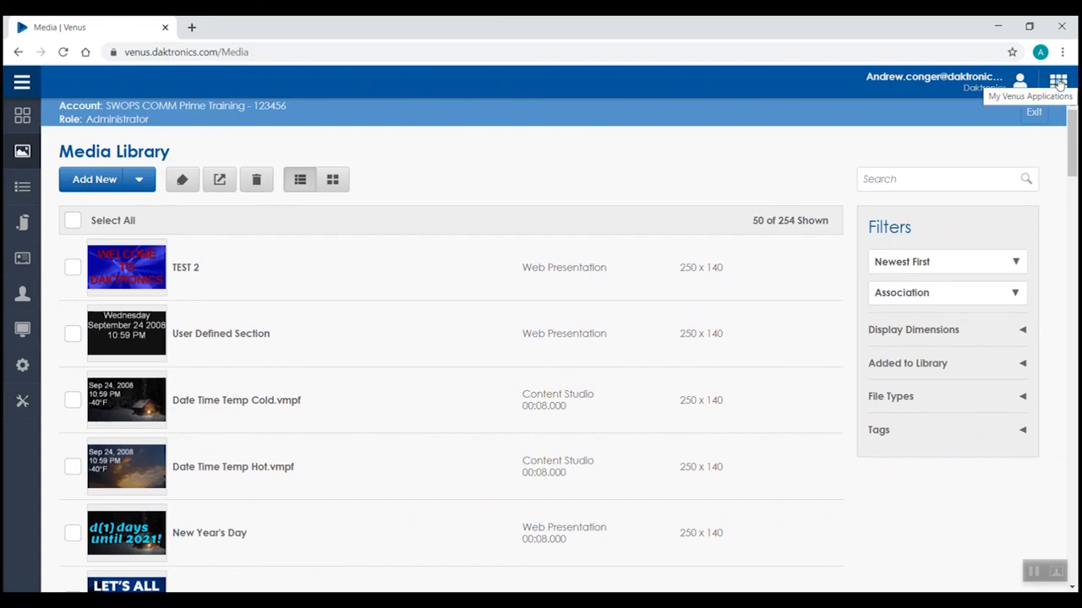
{"action": "left_click", "coordinate": [1057, 82]}
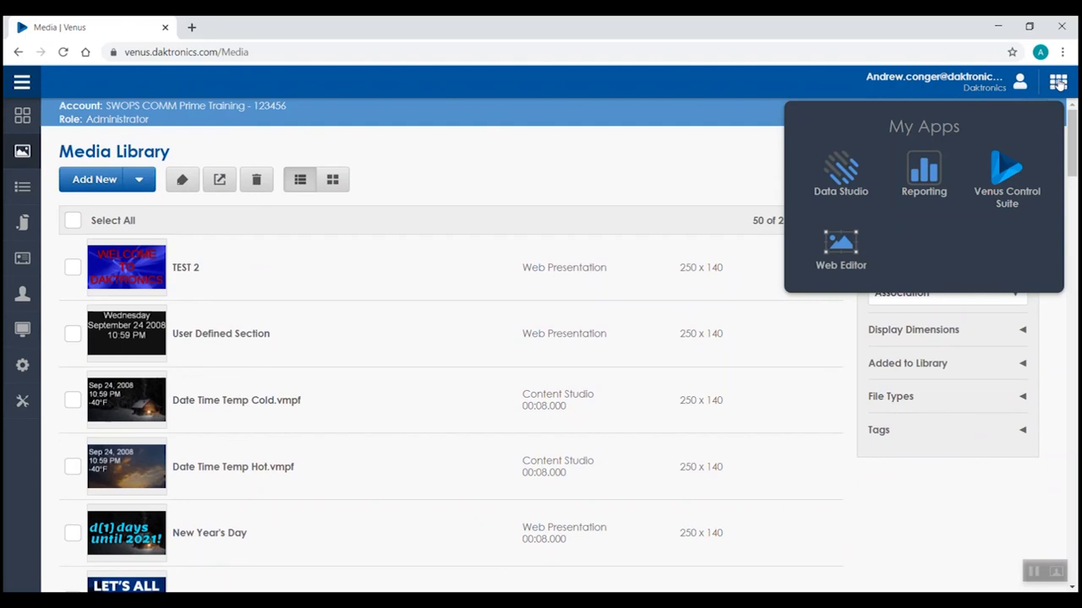
{"action": "mouse_move", "coordinate": [1057, 91]}
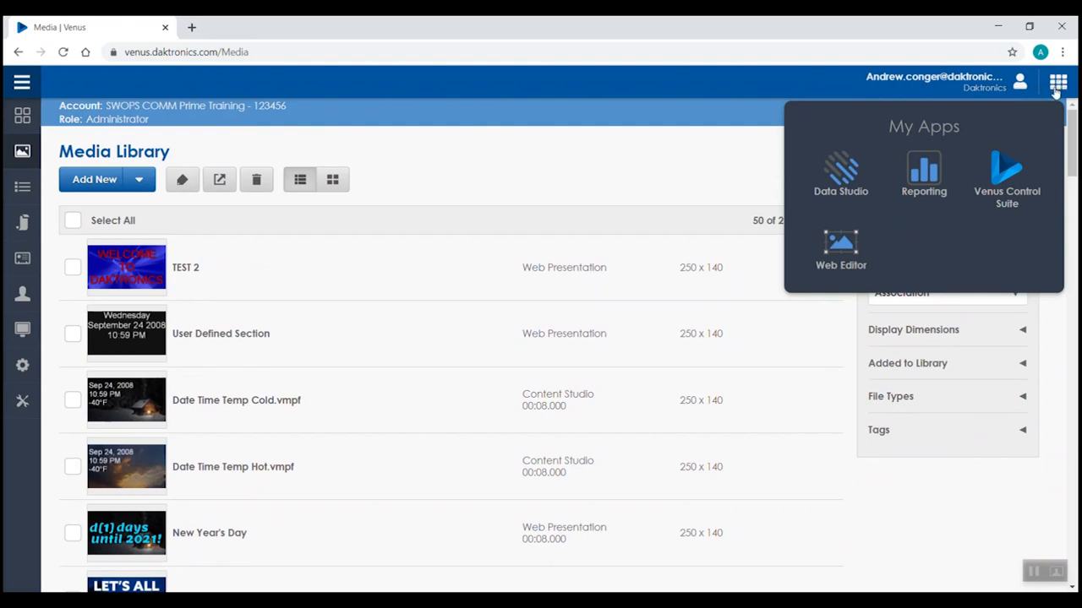
{"action": "mouse_move", "coordinate": [1007, 177]}
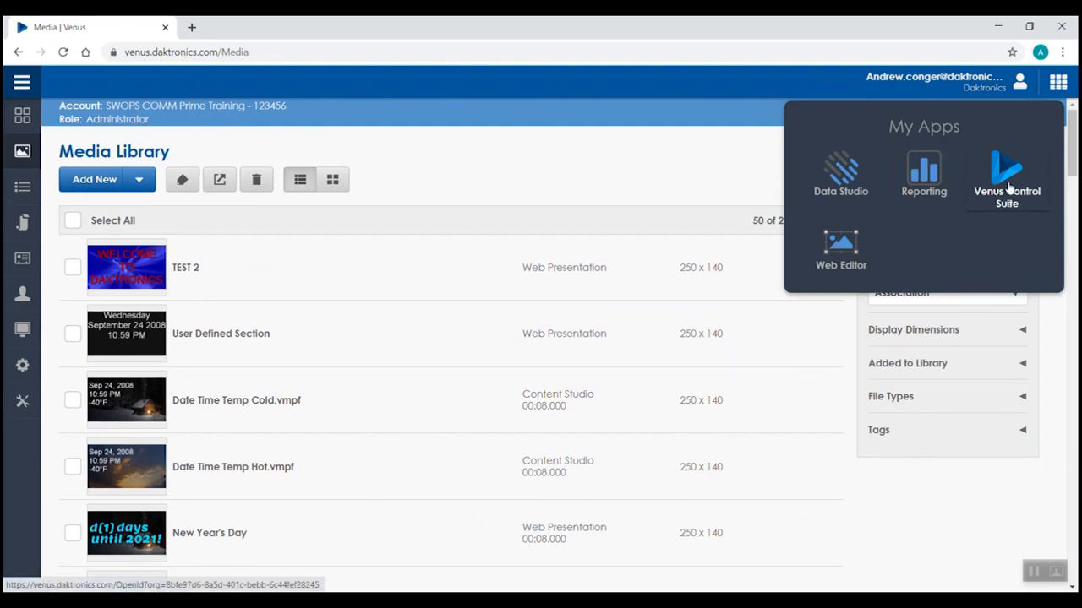
{"action": "mouse_move", "coordinate": [923, 175]}
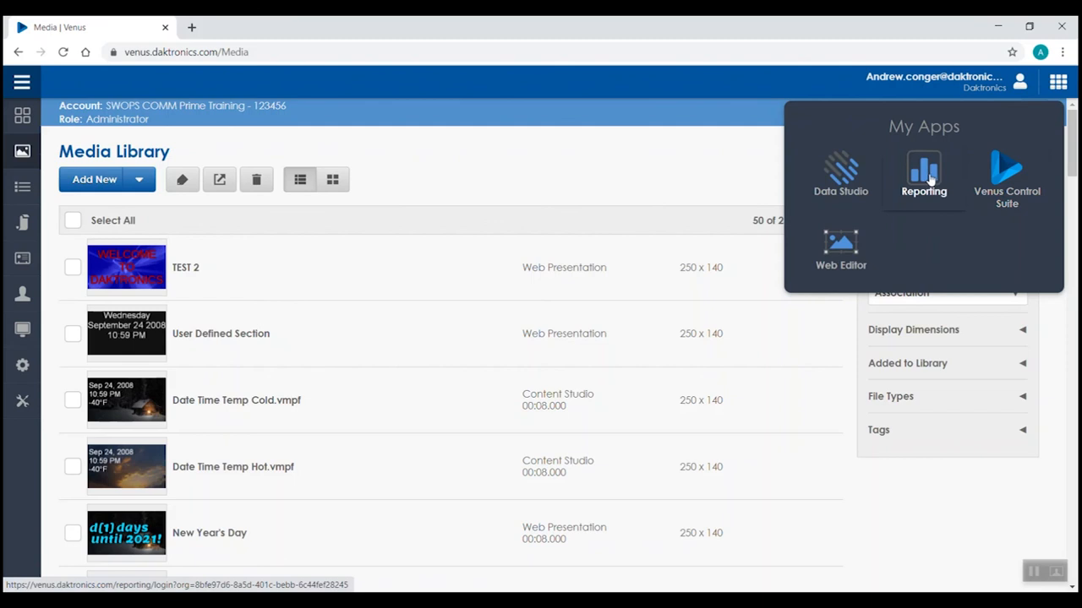
{"action": "mouse_move", "coordinate": [840, 249]}
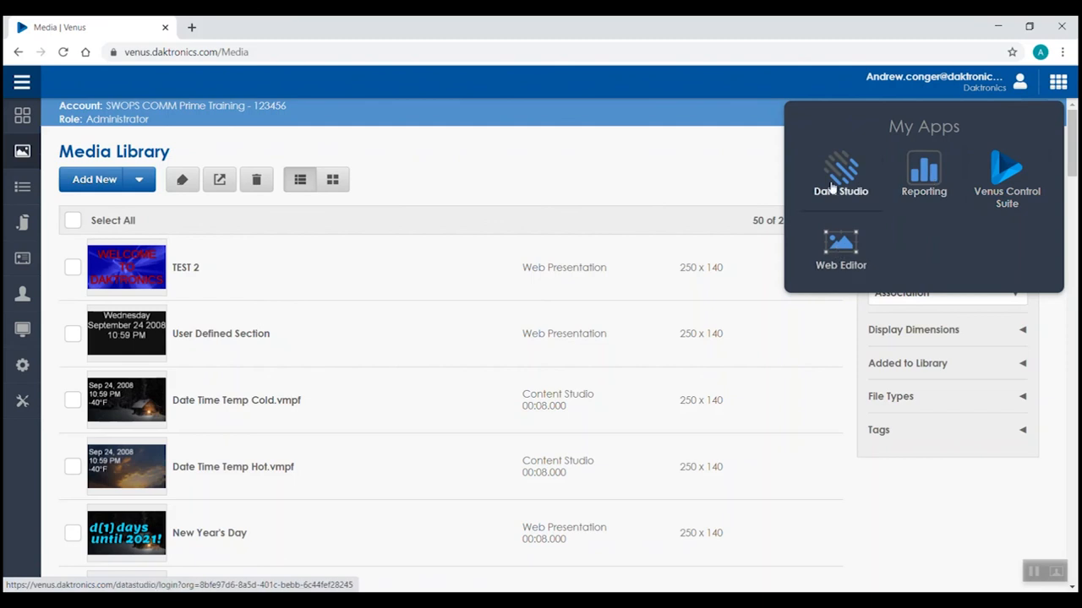
{"action": "mouse_move", "coordinate": [840, 173]}
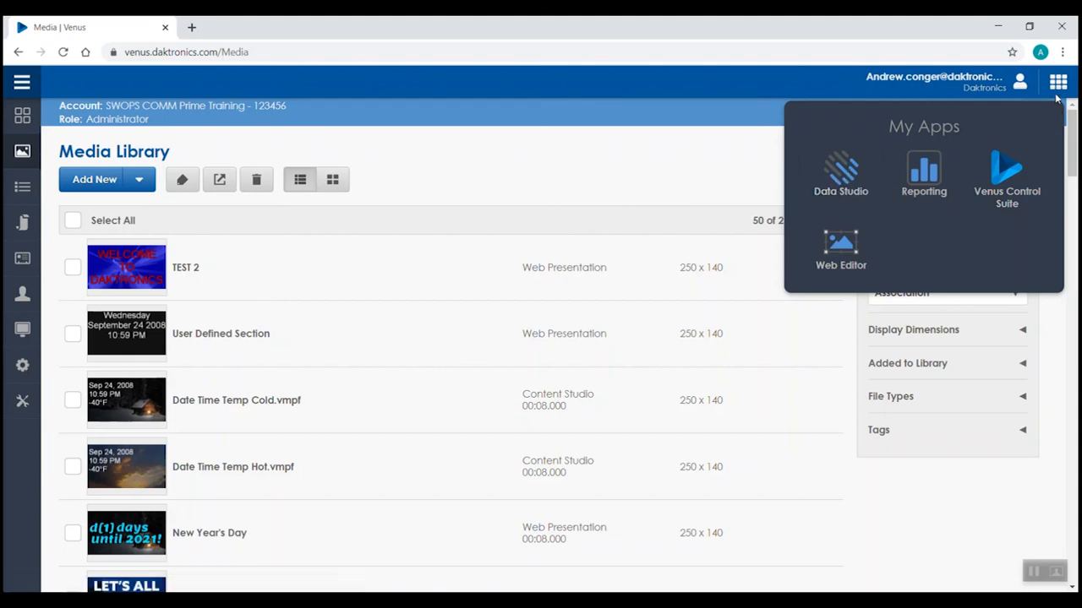
{"action": "left_click", "coordinate": [1058, 82]}
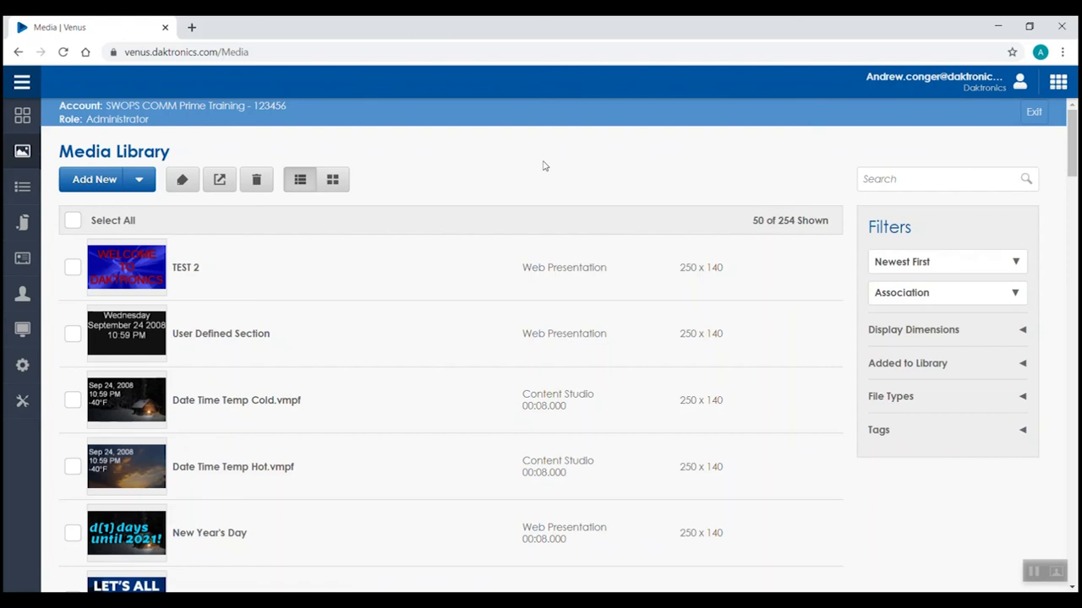